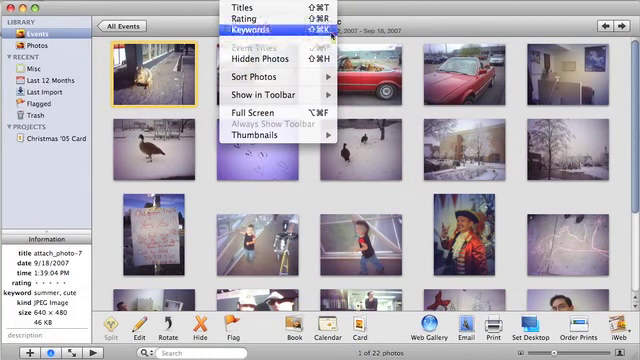
Step: Display keywords beneath every photo thumbnail via View > Keywords
left_click(250, 36)
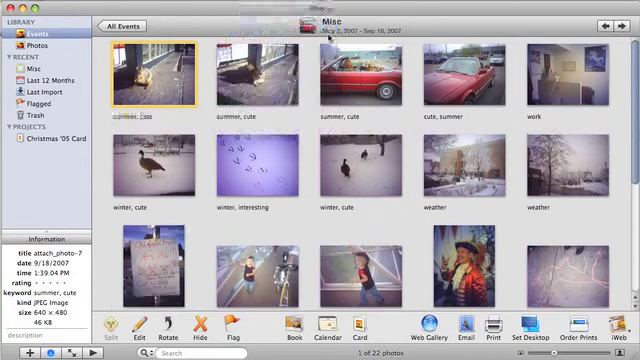
double_click(456, 210)
type("winter")
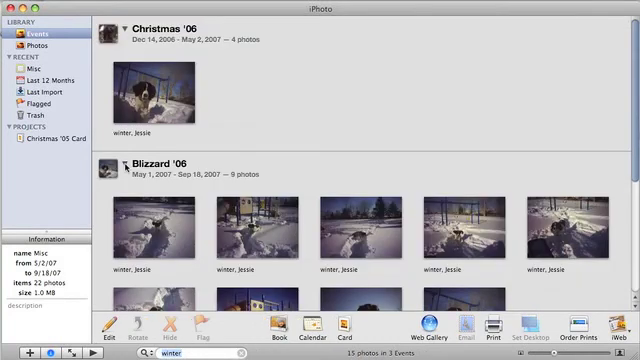
mouse_move(620, 222)
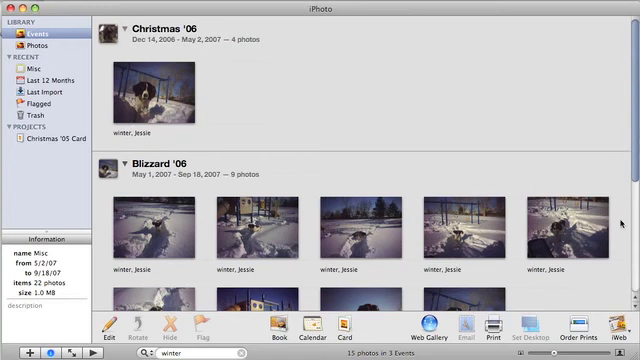
Step: Scroll through the 'winter' search results grouped under Christmas '06, Blizzard '06 and Misc
scroll("down", 3)
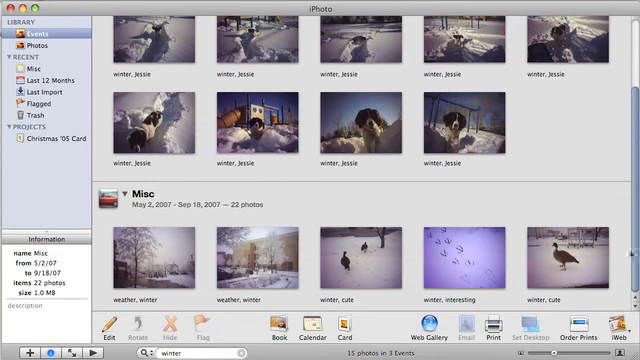
scroll("up", 3)
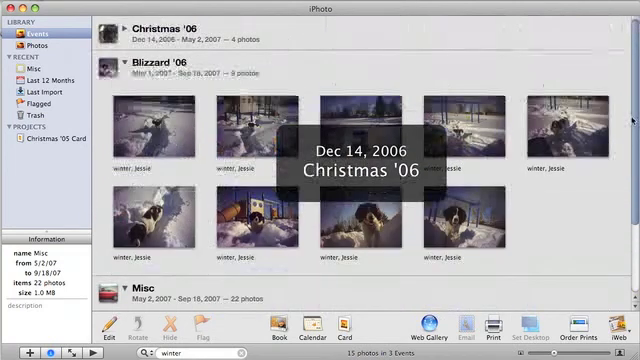